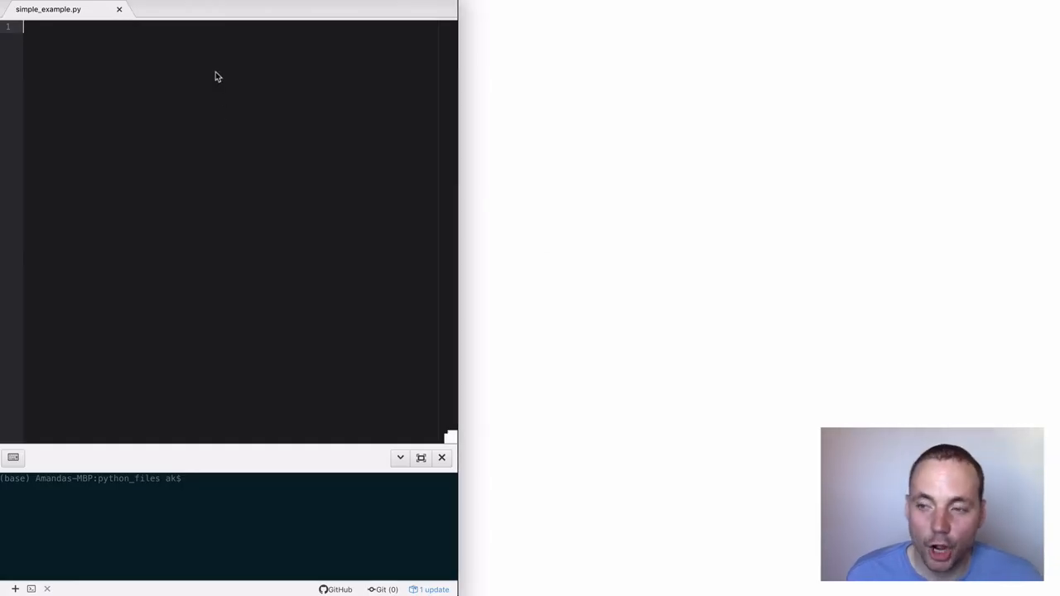
- Import streamlit, title the app 'Hello World', and set the preview to Always rerun
type("import streamlit as st")
left_click(228, 479)
type("streamlit run simple_example.py")
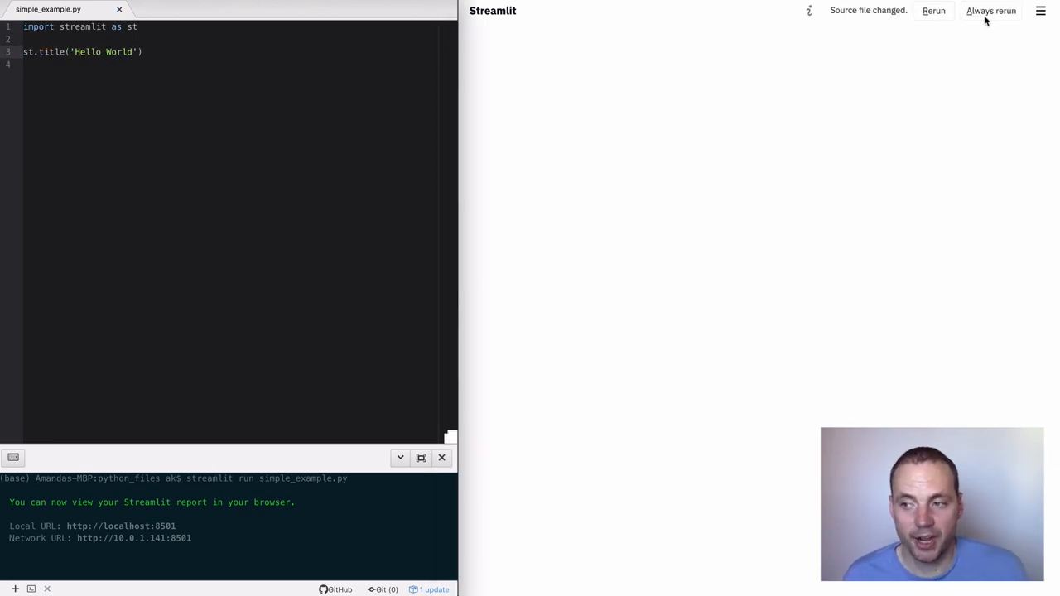
left_click(932, 10)
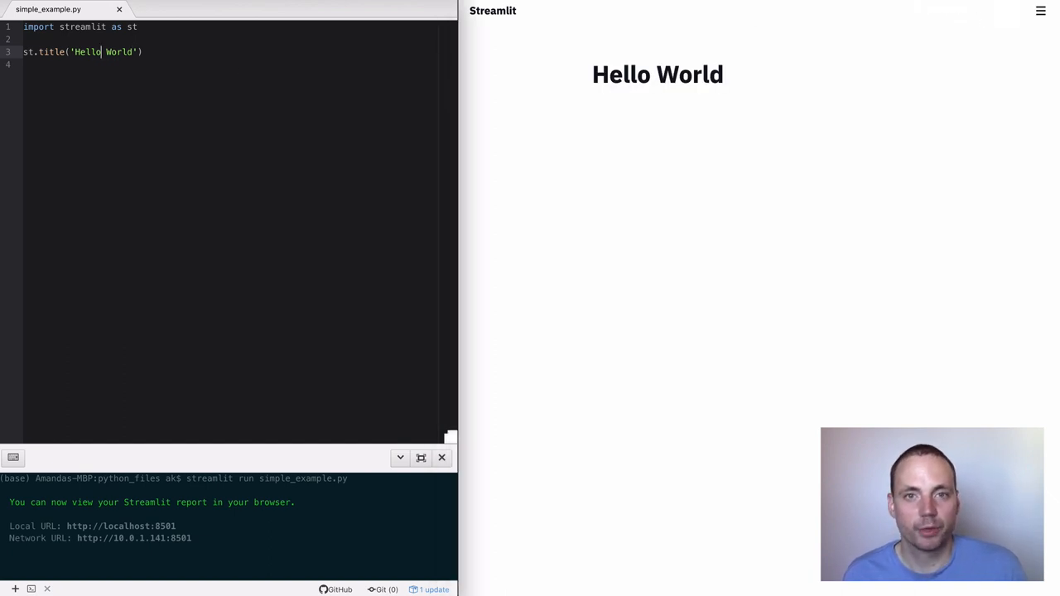
- Retitle to 'Hi World' and add echoed x, y, z = x + y with st.write(z), then edit x
type("Hi")
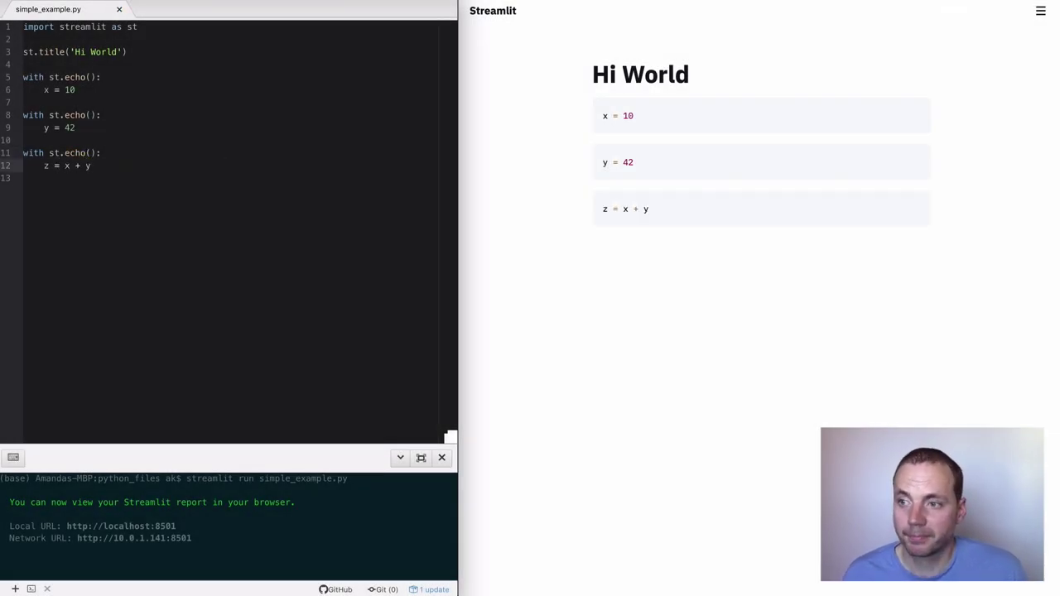
type("st.write(z)")
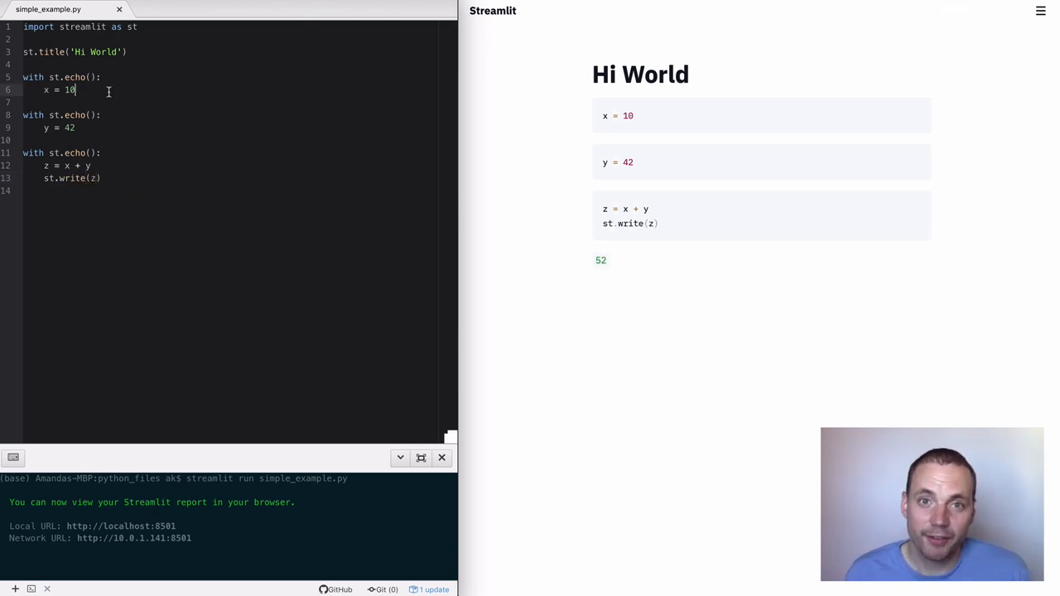
type("5")
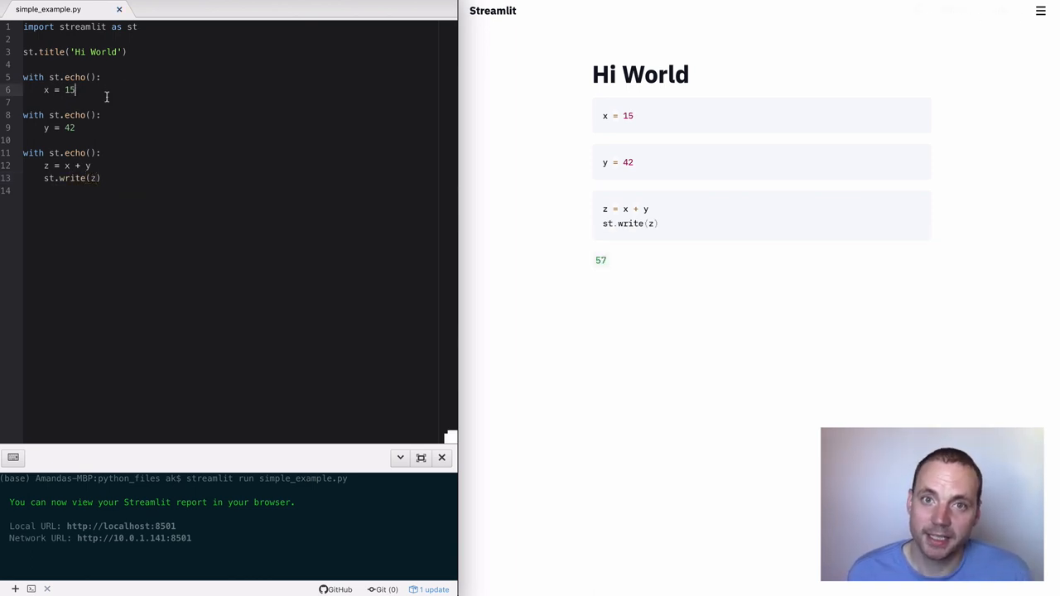
type("50")
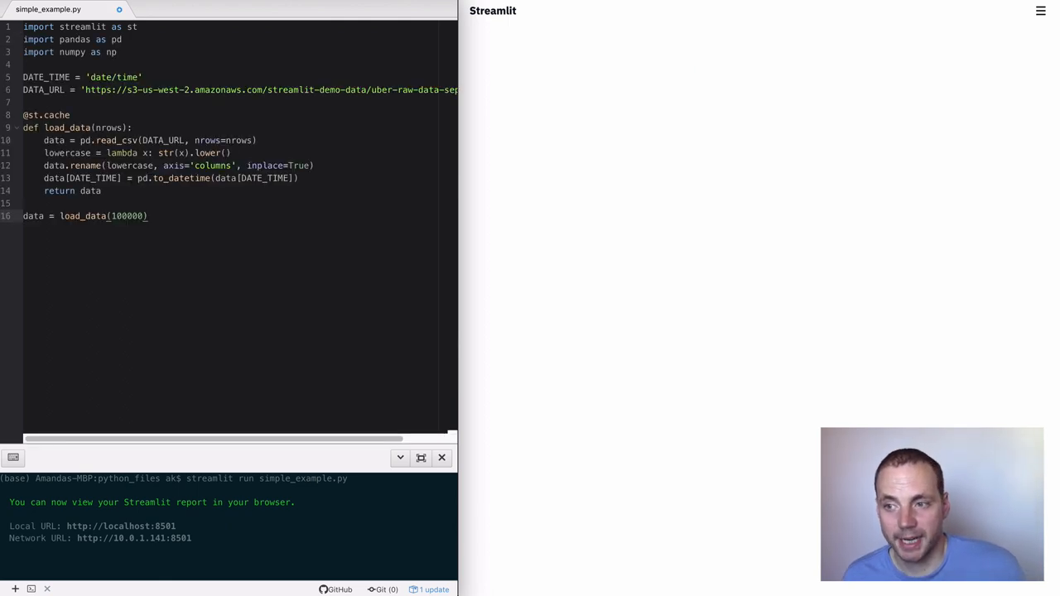
- Add st.subheader('Raw Data') and st.write(data) so the pickups table renders
type("s")
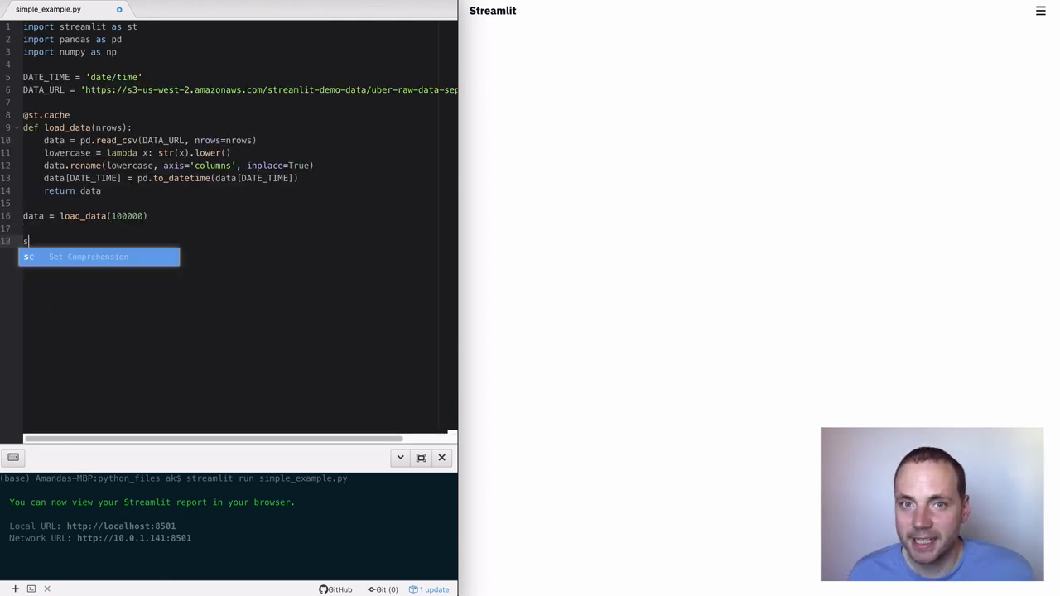
type("t.subheader('')")
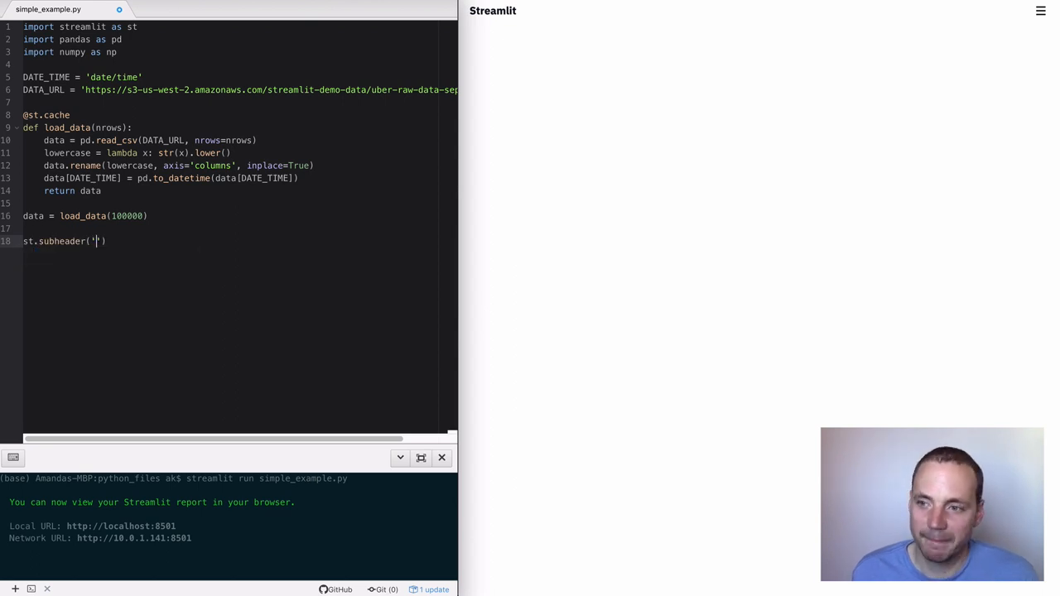
type("Raw Data')")
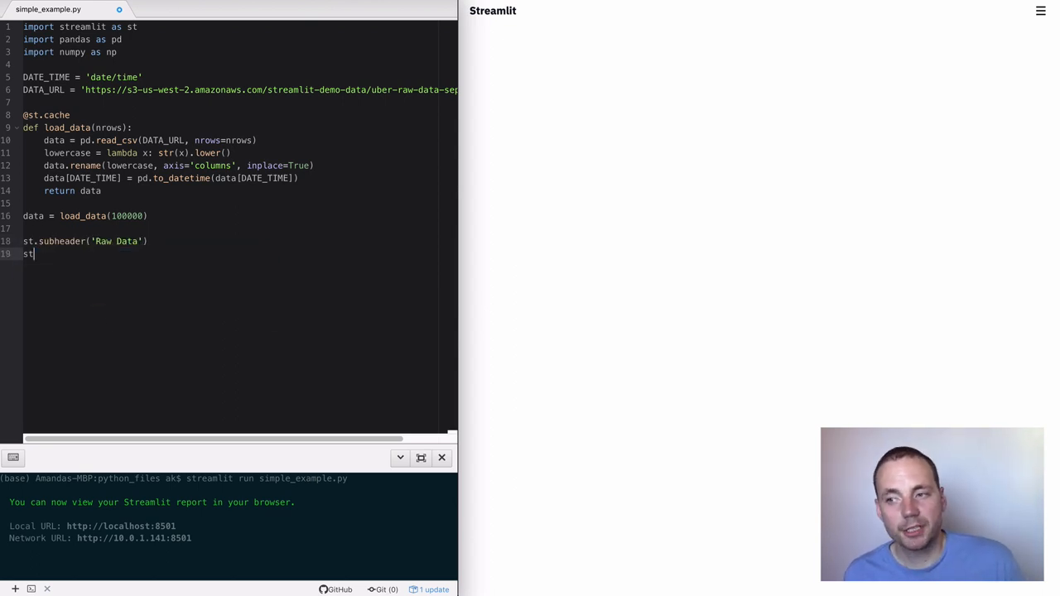
type(".write(data)")
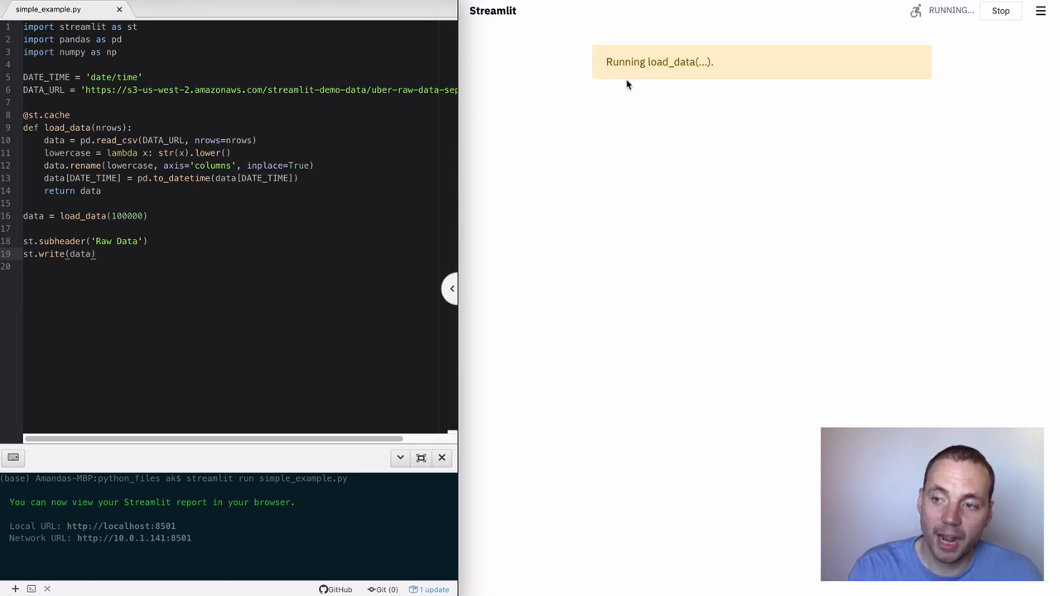
mouse_move(729, 86)
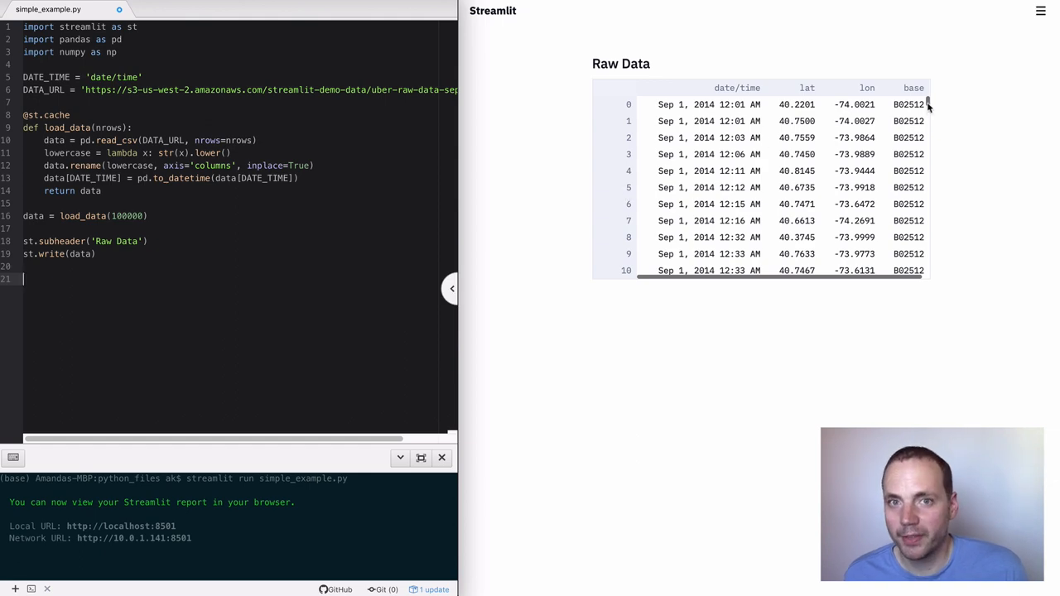
scroll("down", 3)
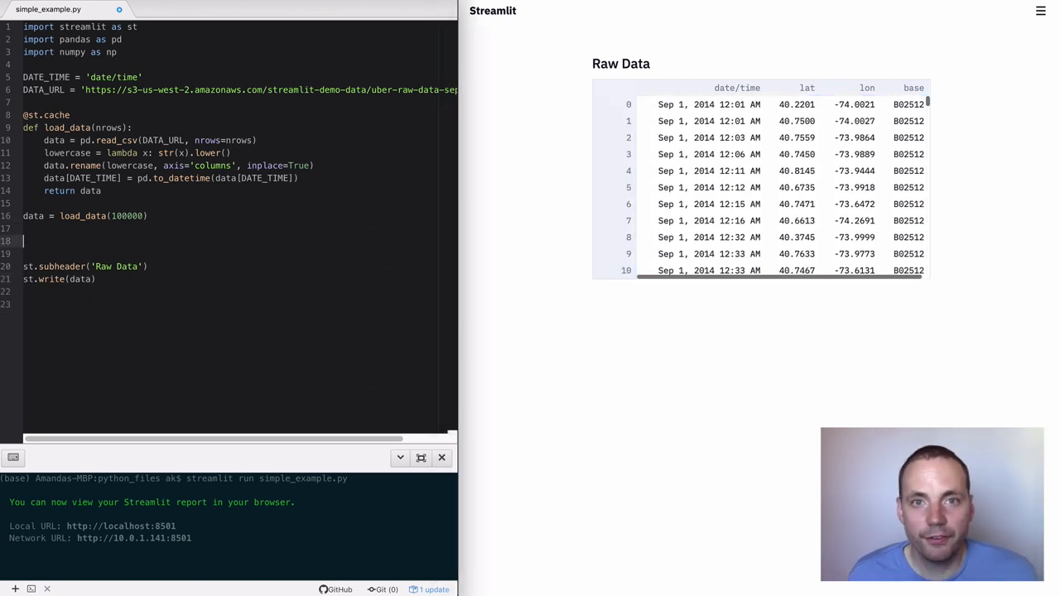
- Filter data to one hour and format the subheader as 'Raw Data at %sh' % hour
type("hour = 12")
left_click(86, 265)
type(" at %")
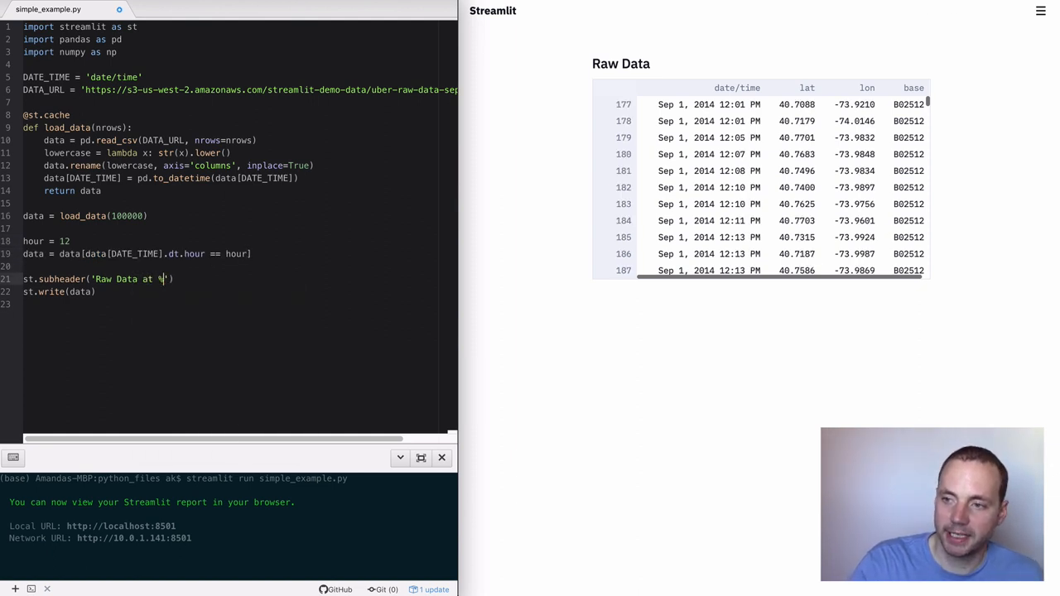
type("sh' % hour")
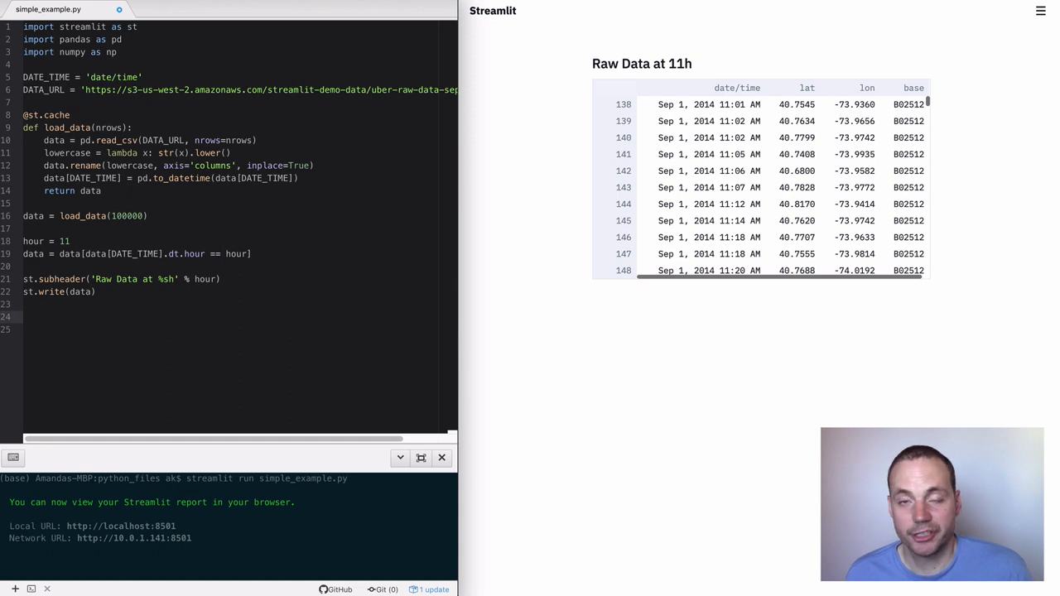
- Add a by-minute np.histogram bar chart and a 'Geo Data at %sh' map subheader
type("st.bar_ch")
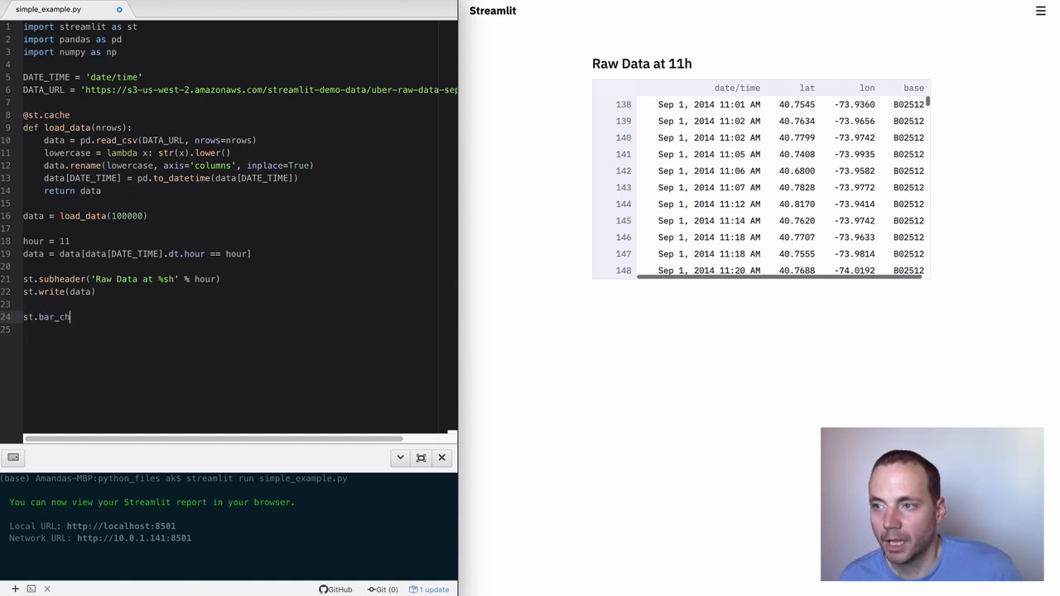
type("art(np.histogram)")
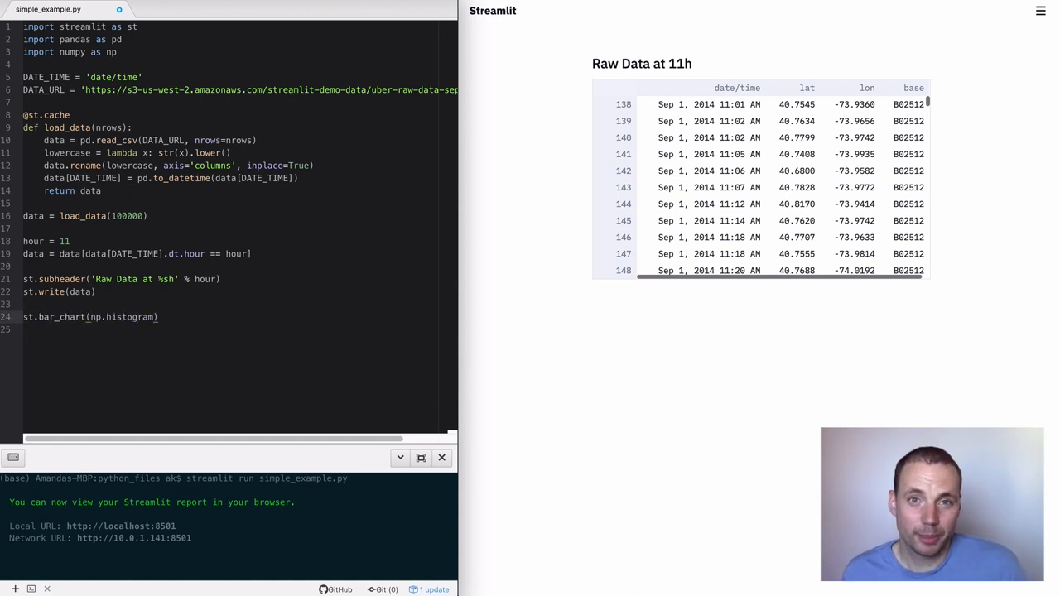
type("data[DATE_TIME].dt.minute, bins=60, range=(0,60")
type("st.subheader('Data by Minute at %sh' % hour")
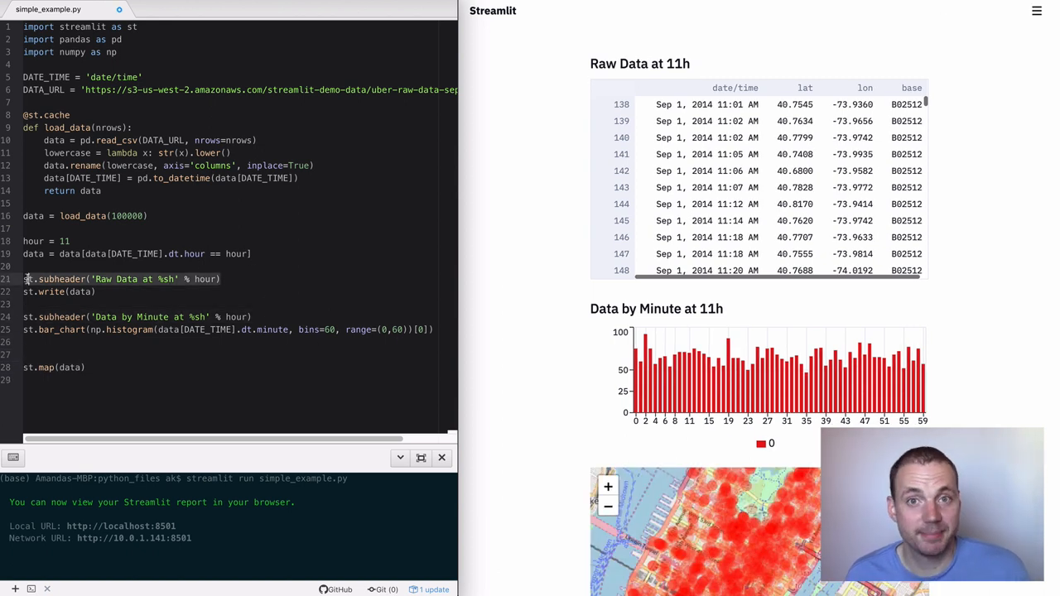
type("st.subheader('Geo Data at %sh' % hour)")
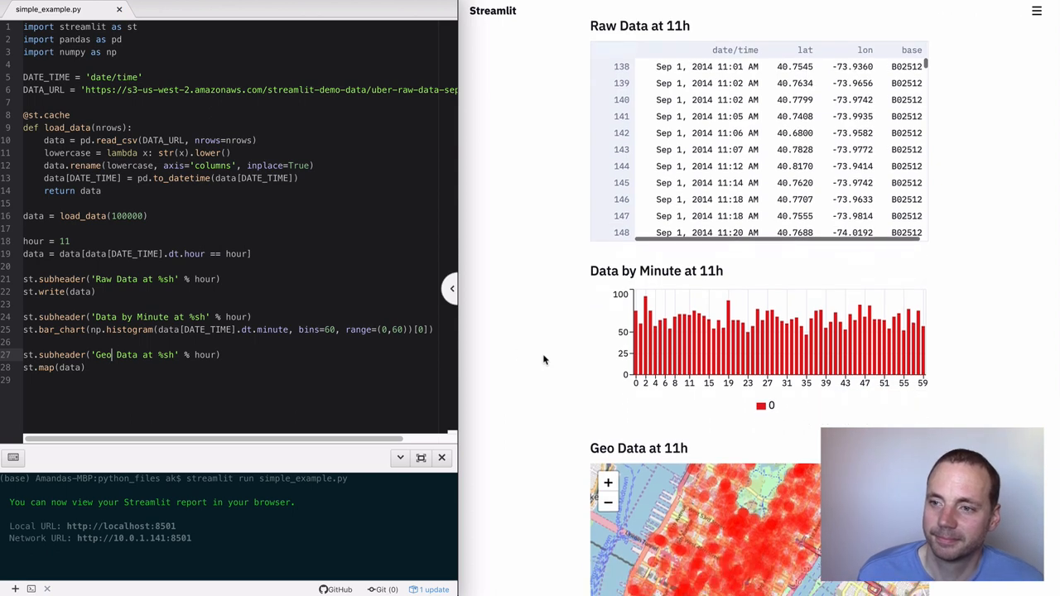
scroll("down", 3)
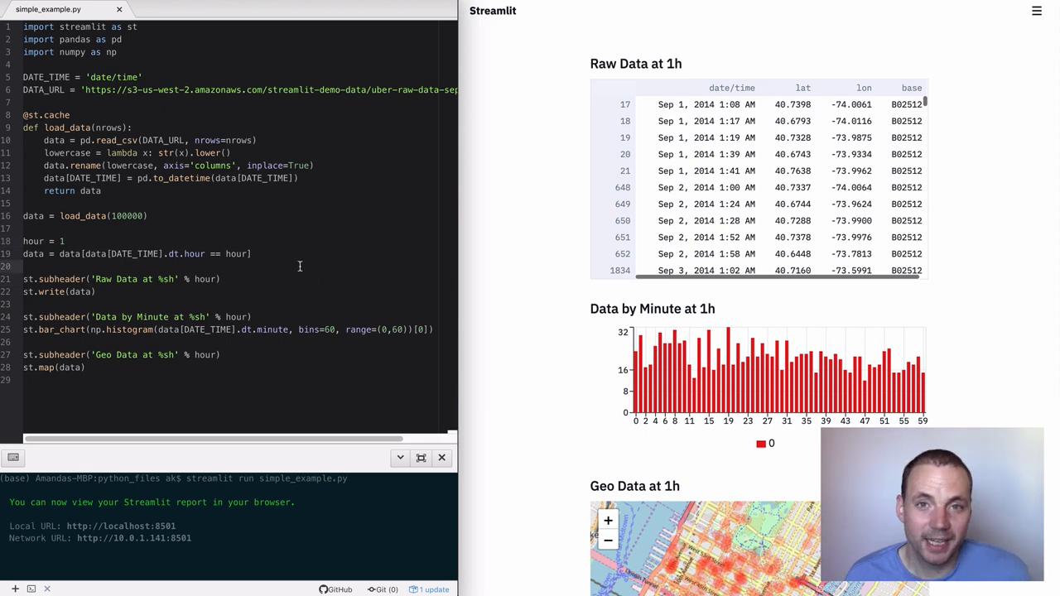
- Wrap the raw data table in if st.checkbox('view_data')
type("if st.checkbox('view_data'):")
left_click(136, 240)
type("st.selectbox('")
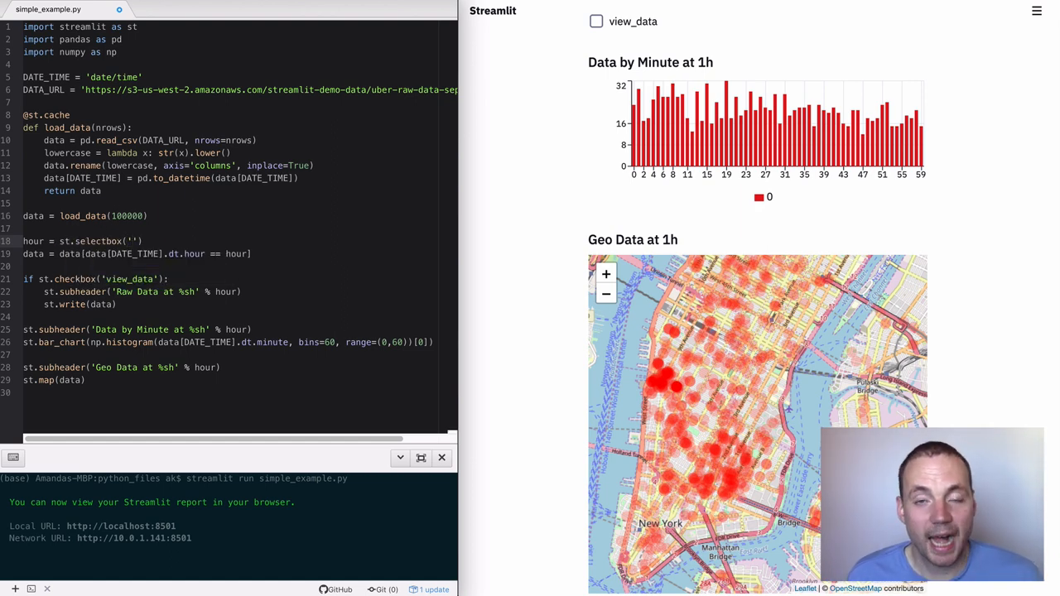
- Make hour a 'select_hour' selectbox over range(0,24), then a 'selected_hour' slider 0–23 step 1
type("select_hour',range(0,24")
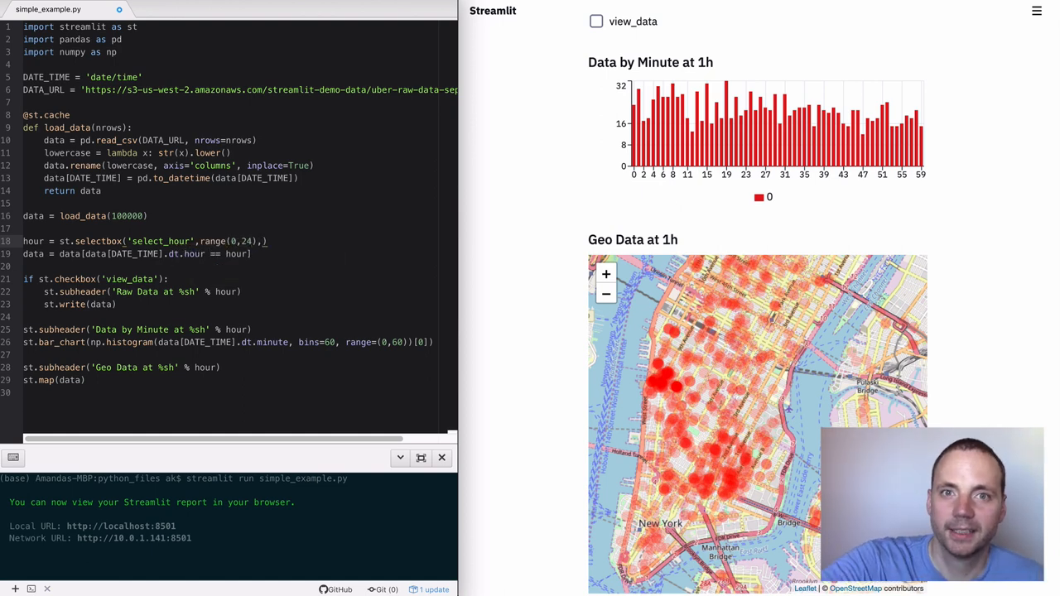
type("1")
type("hour = st.slider(")
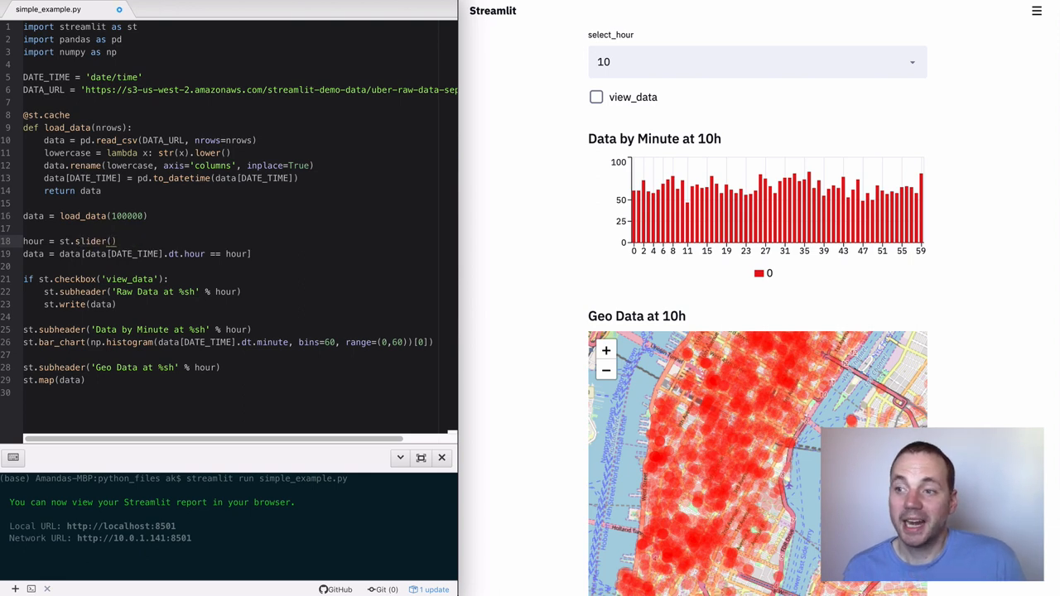
type("'selected_hour'")
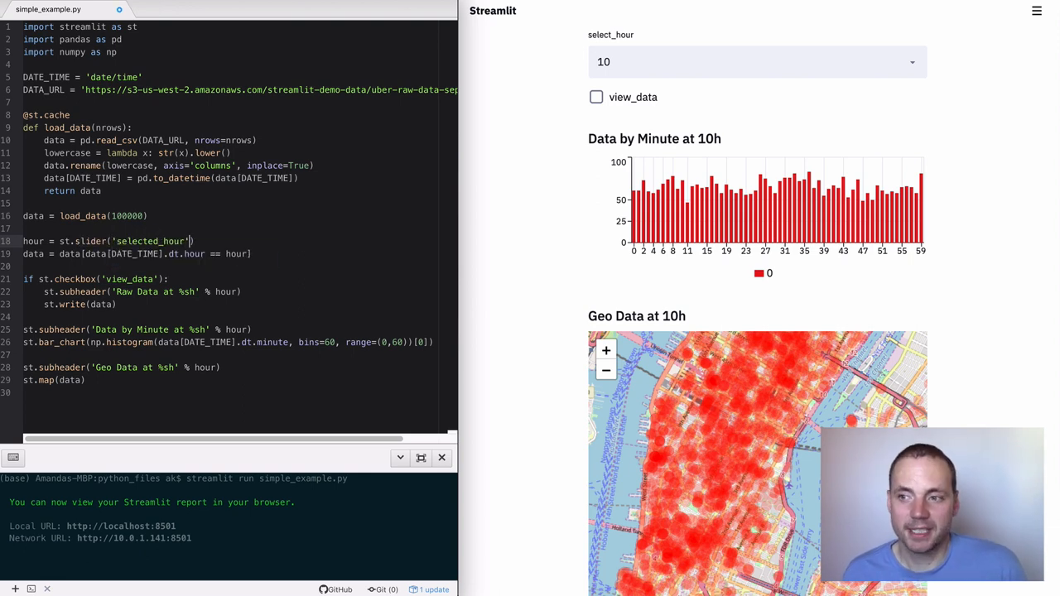
type(",0,0,23,1")
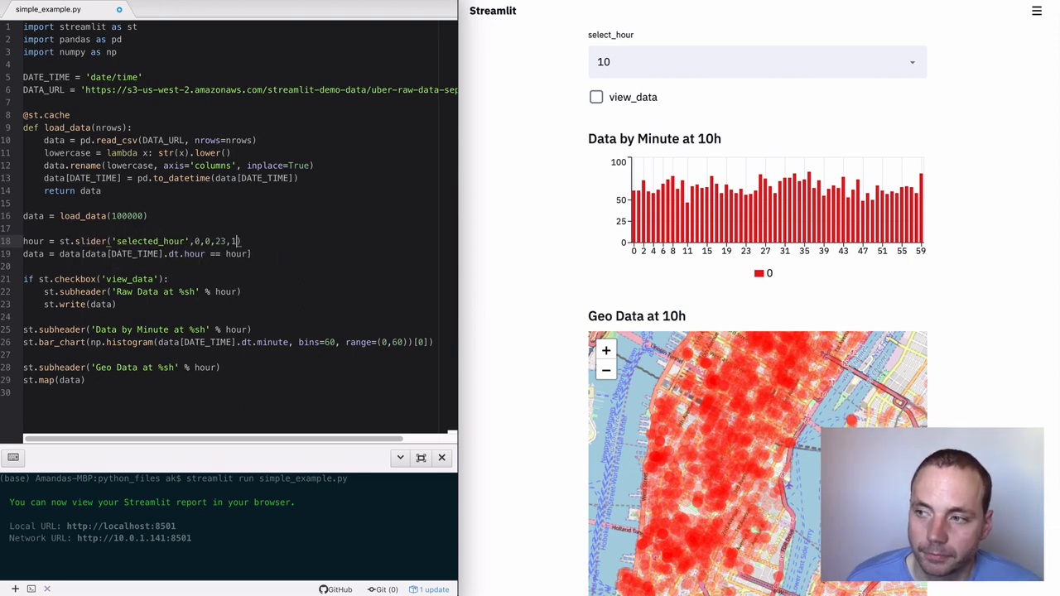